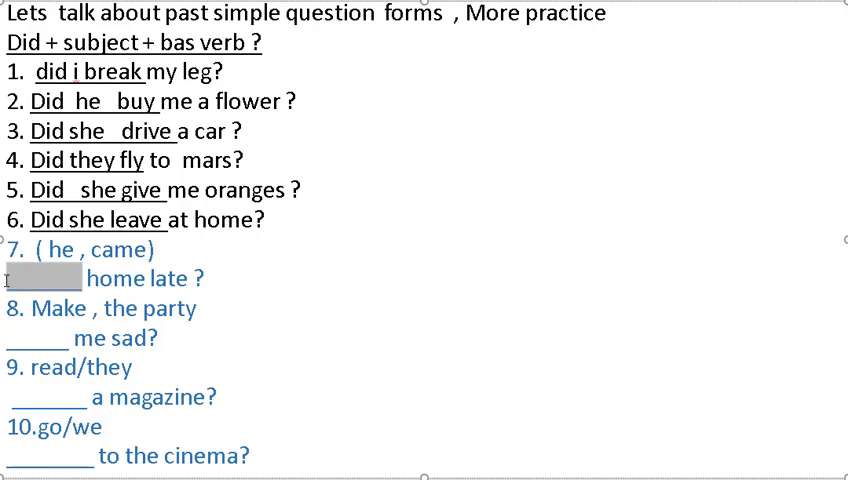
# - Answer item 7 with 'did he come home late?' and item 8 with 'Did the party make me sad?'
pyautogui.doubleClick(117, 250)
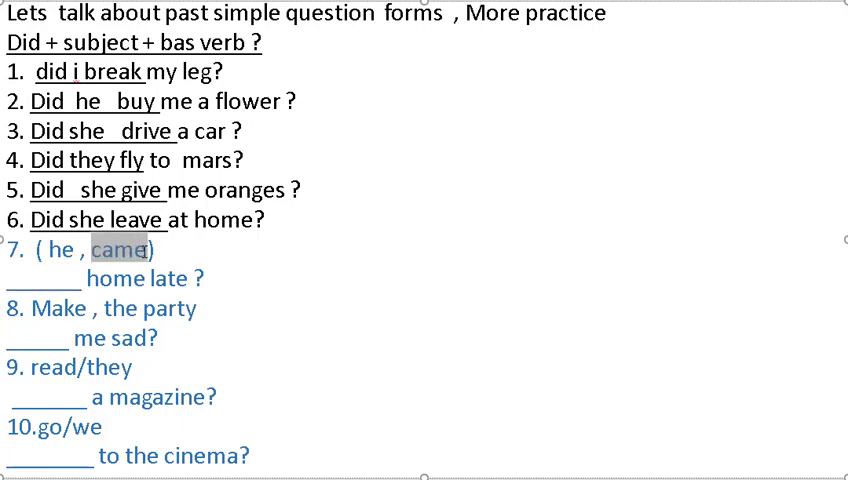
pyautogui.write('did he come')
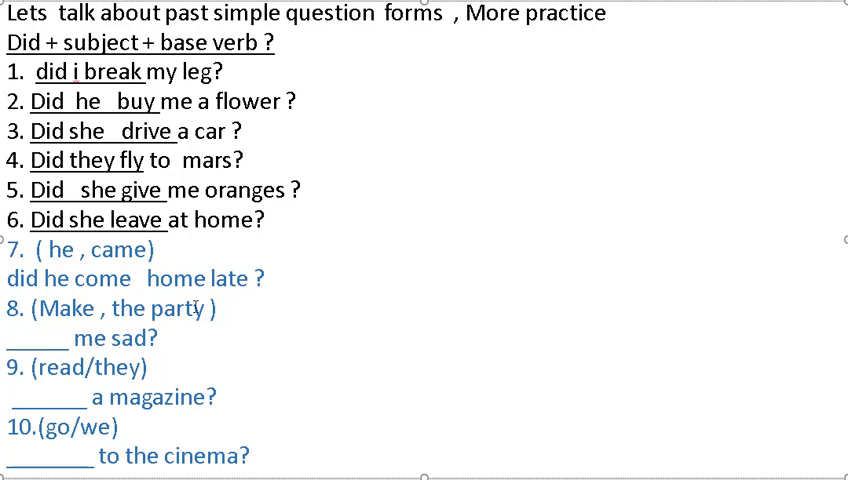
pyautogui.write('Did the party make me sad?')
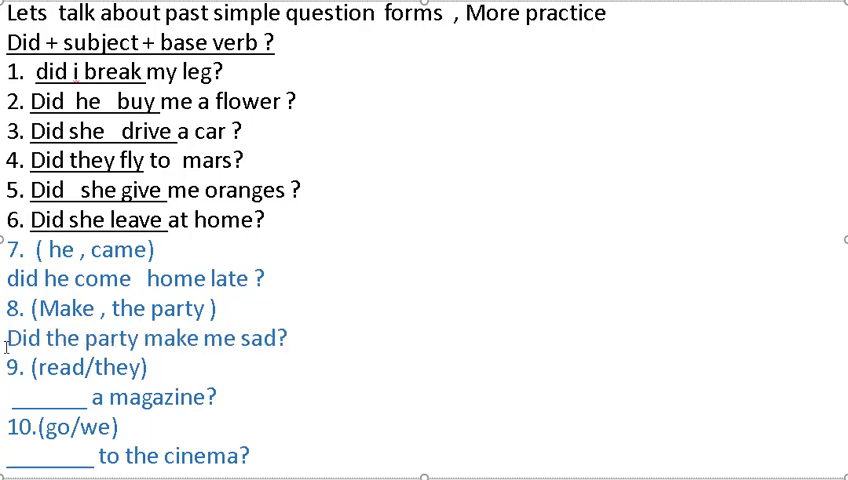
# - On the next slide, fill blanks with 'Did we drink', 'Did the dress cost', 'Did the dolphins swim'
pyautogui.scroll(-3)
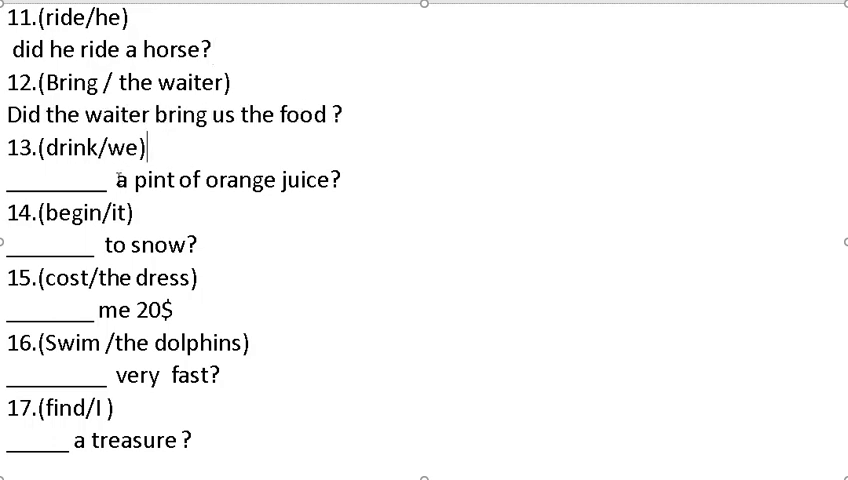
pyautogui.write('Did we drink')
pyautogui.click(102, 244)
pyautogui.write('did it begin')
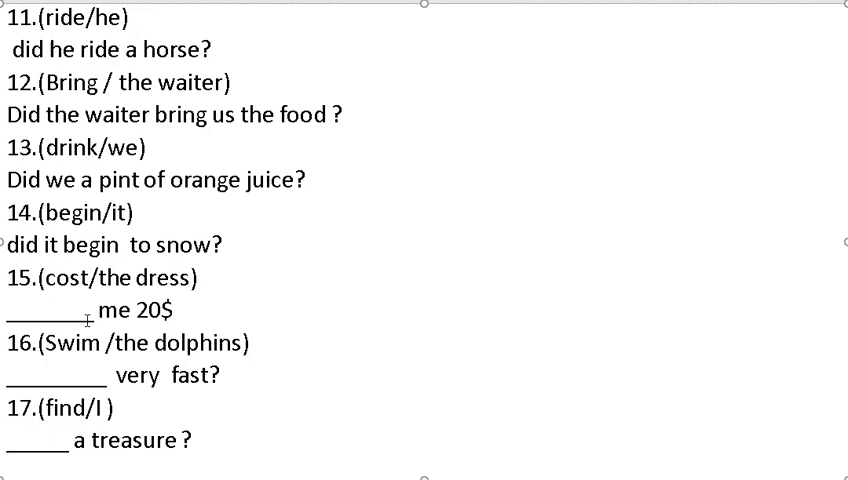
pyautogui.write('Did the dress cost  me 20$')
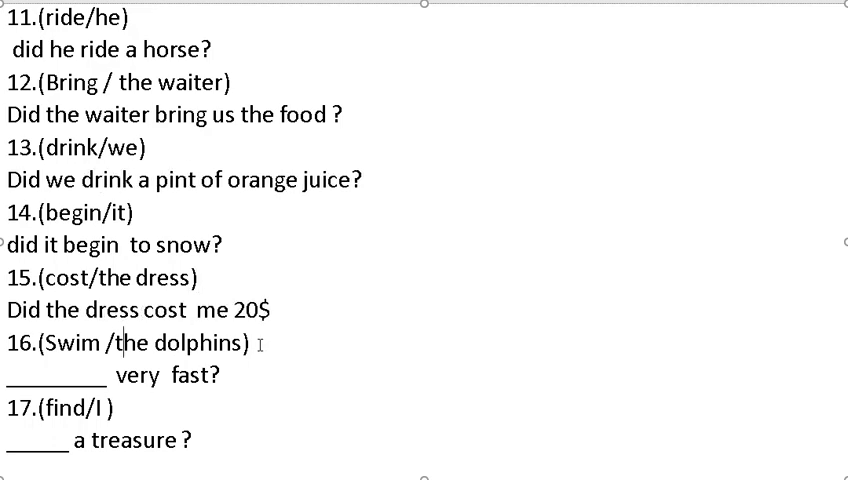
pyautogui.write('Did the dolphins swim')
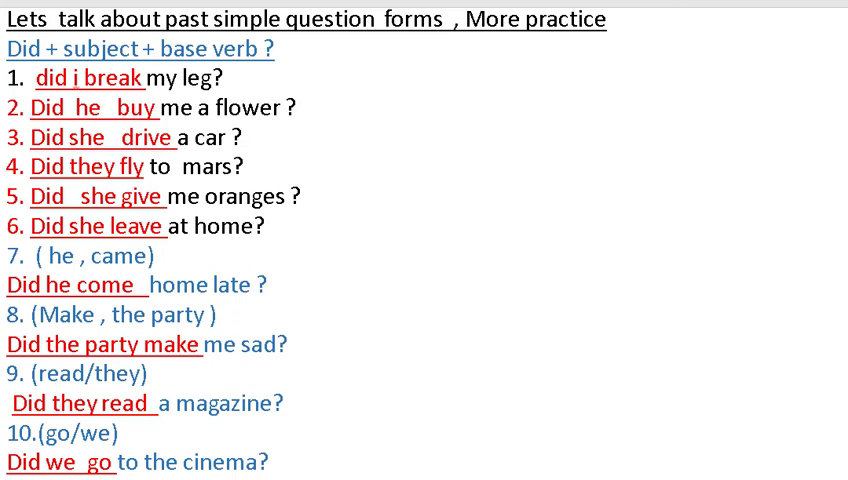
pyautogui.click(153, 257)
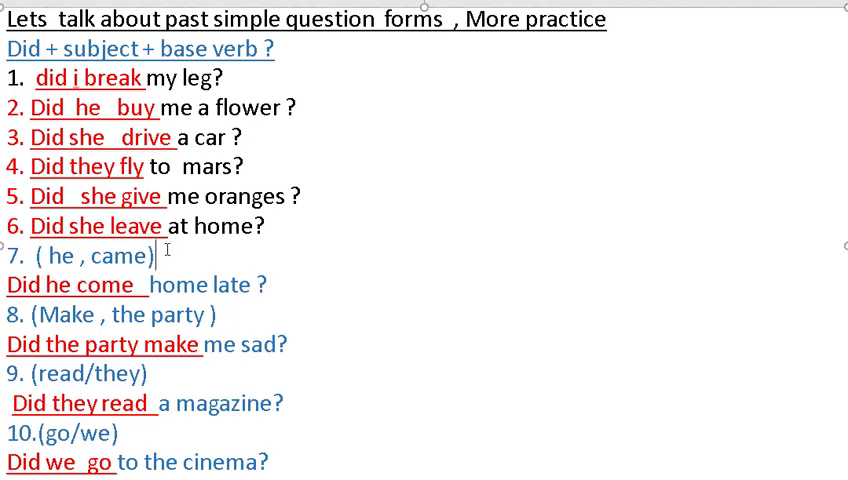